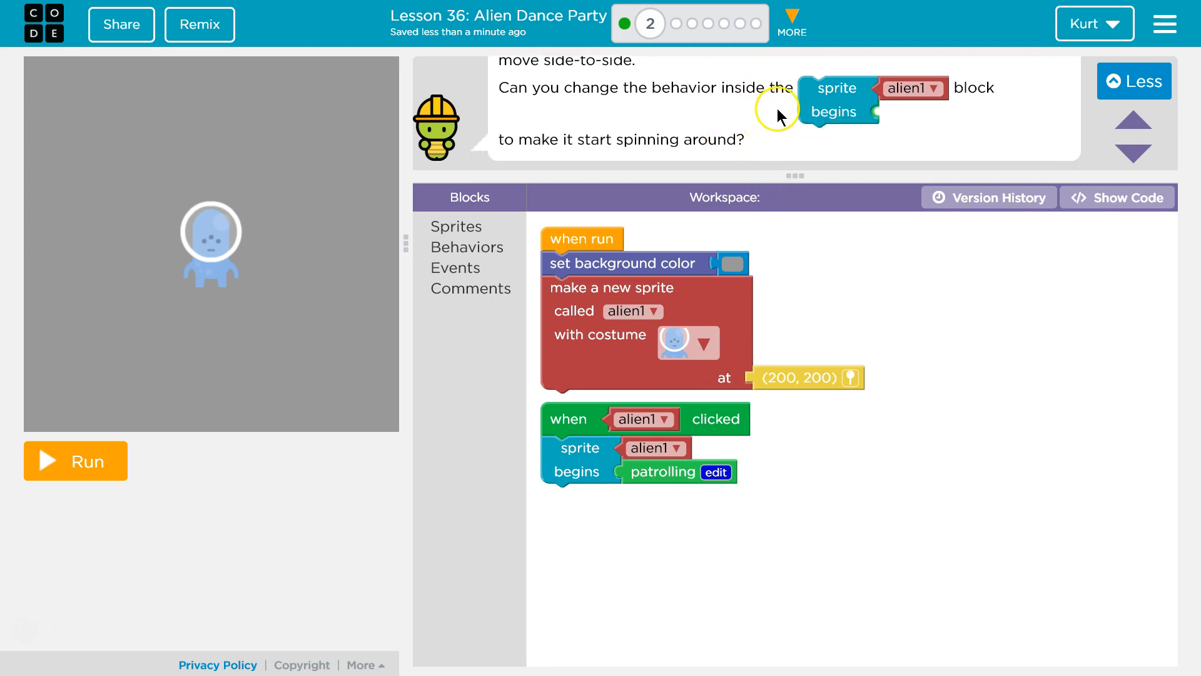
pyautogui.moveTo(999, 103)
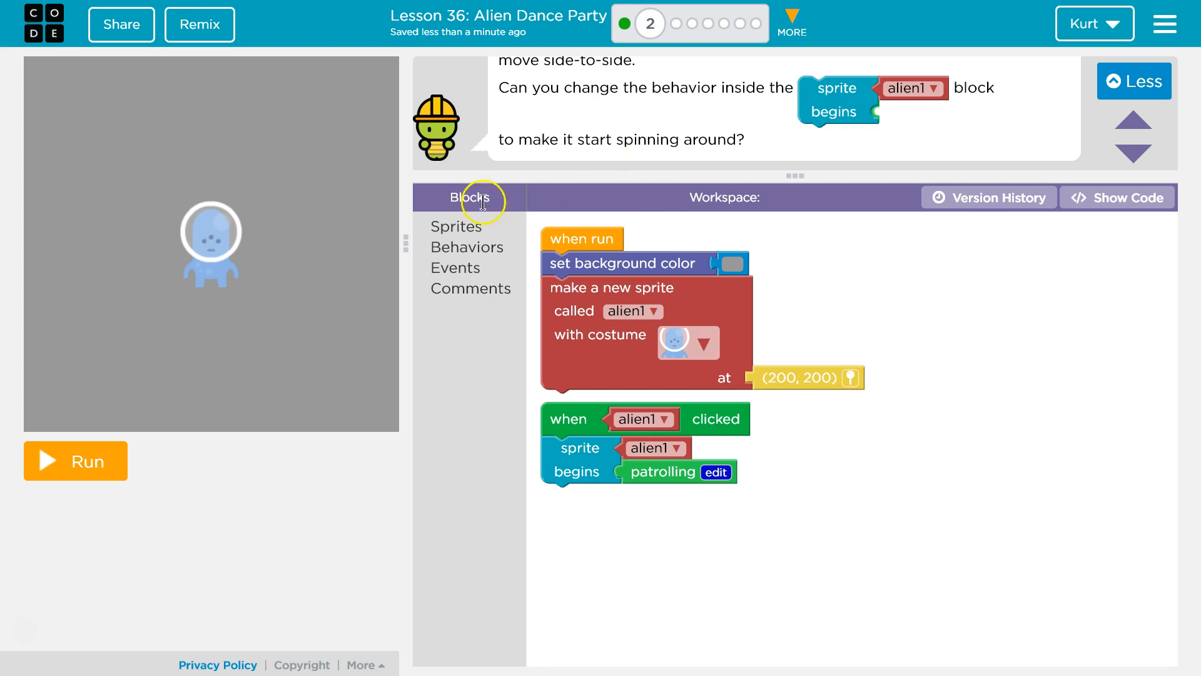
# Open the Behaviors category to list spinning right, growing and patrolling
pyautogui.click(466, 247)
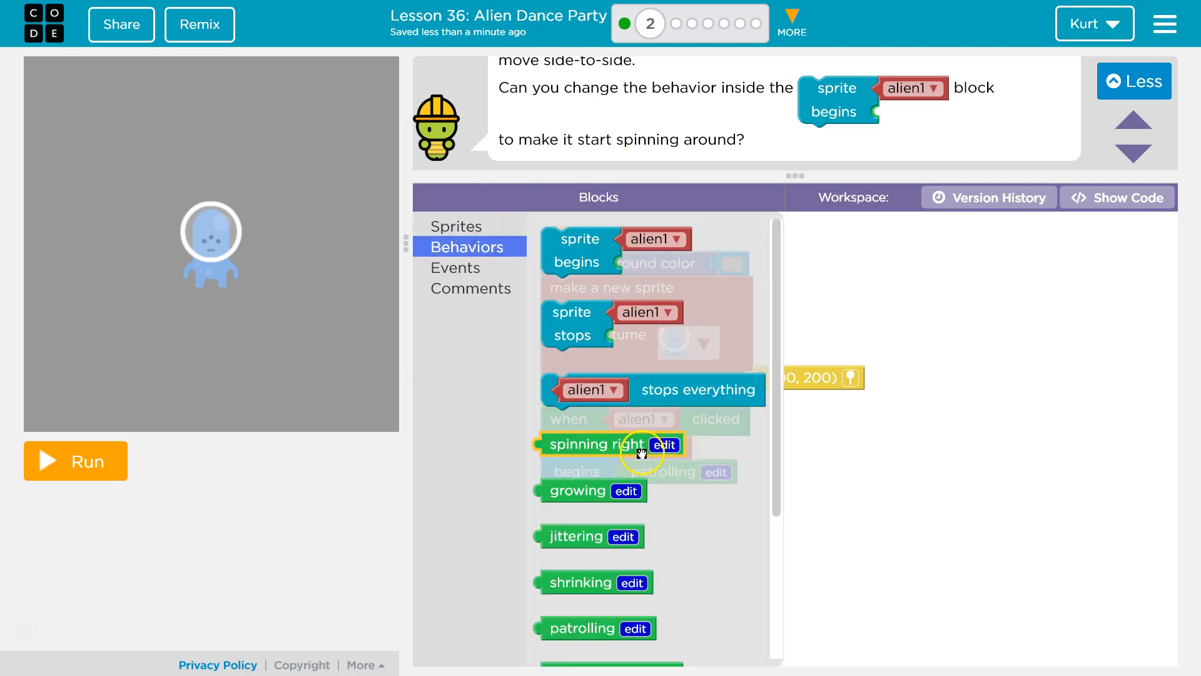
# Replace patrolling with 'spinning right' in alien1's clicked event and run the program
pyautogui.scroll(-3)
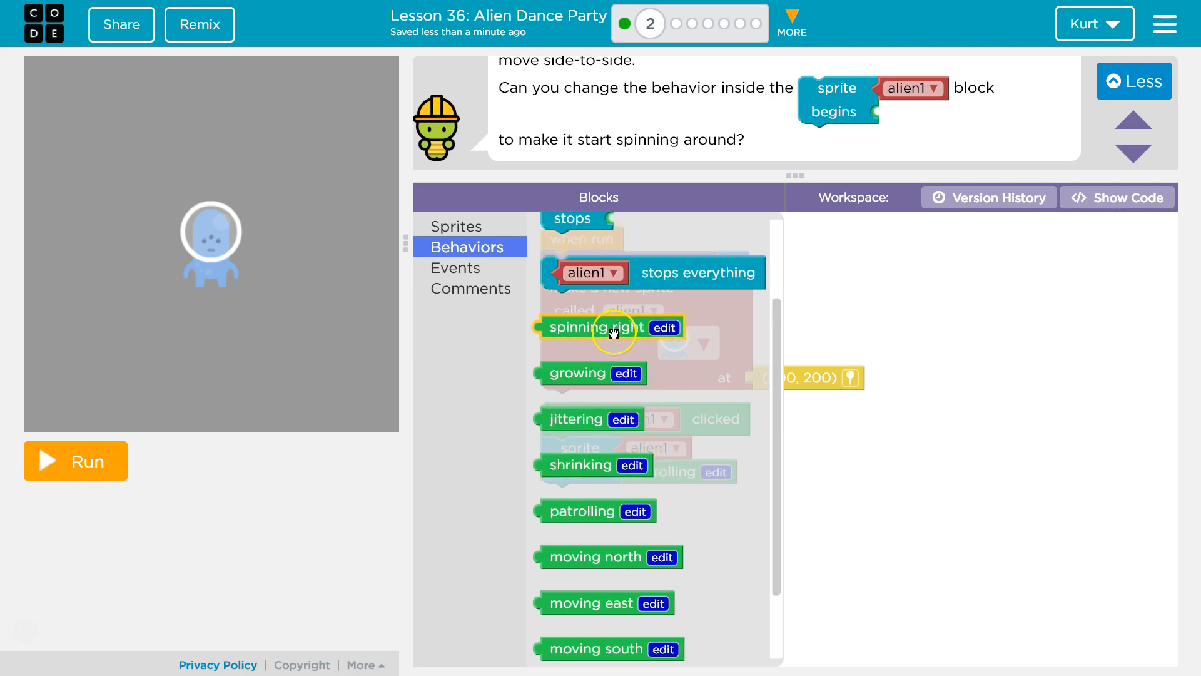
pyautogui.moveTo(590, 328); pyautogui.dragTo(852, 469)
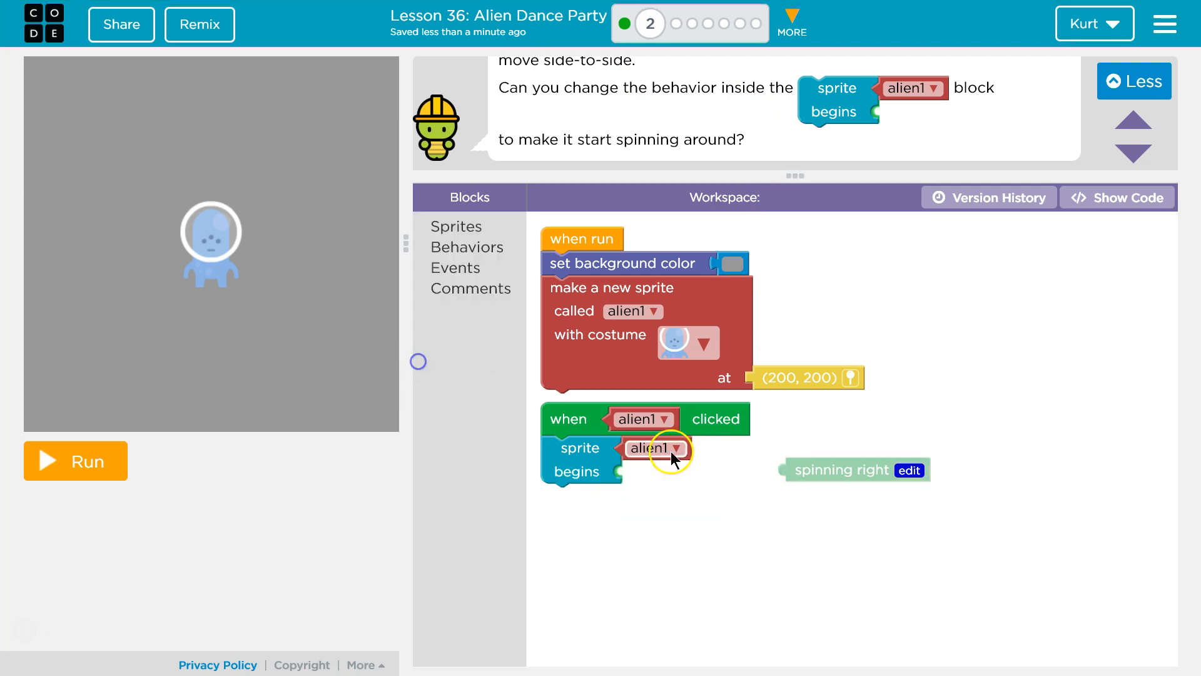
pyautogui.moveTo(839, 469); pyautogui.dragTo(681, 471)
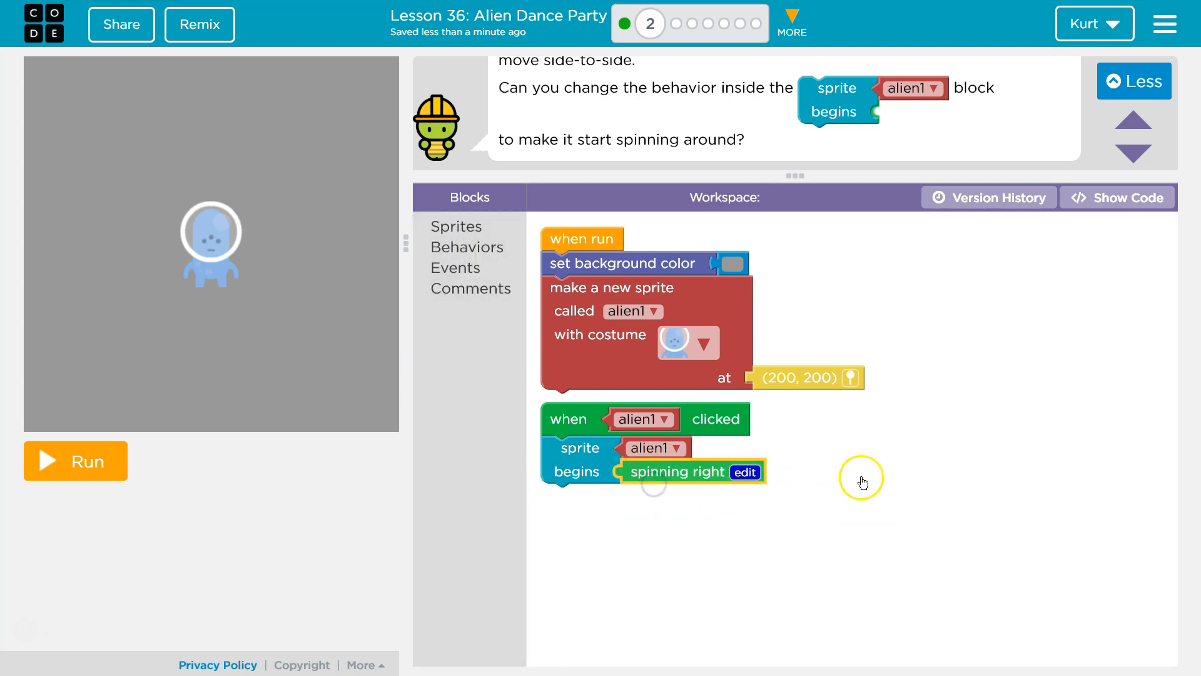
pyautogui.moveTo(118, 480)
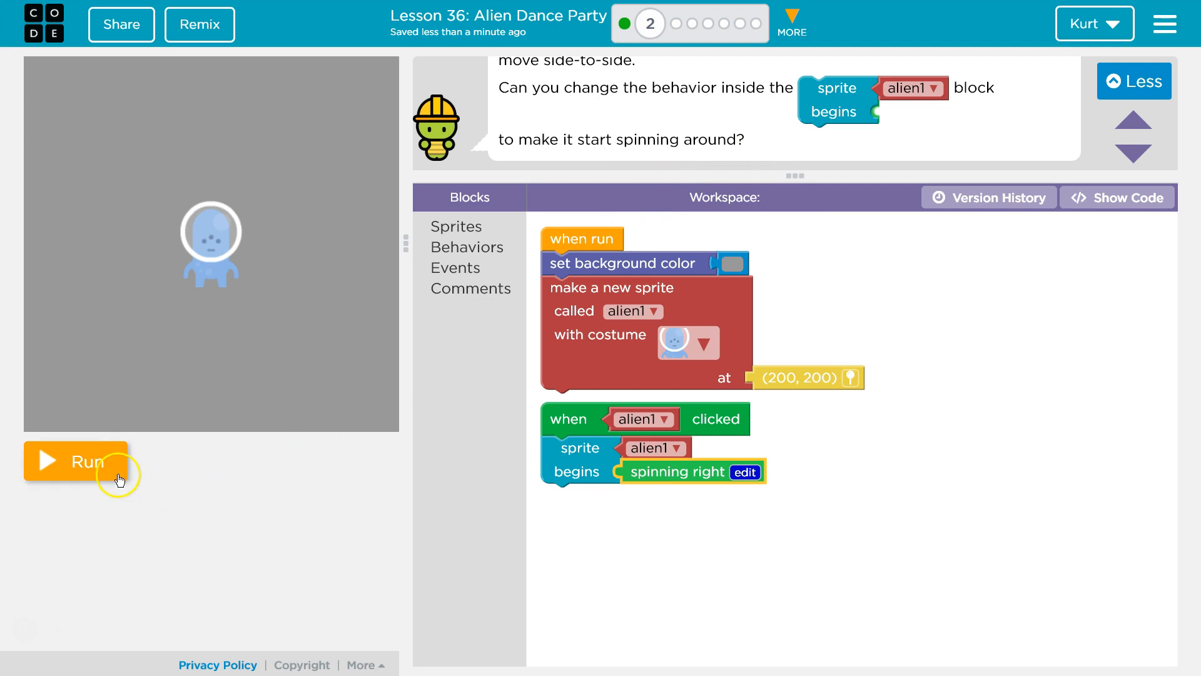
pyautogui.click(75, 460)
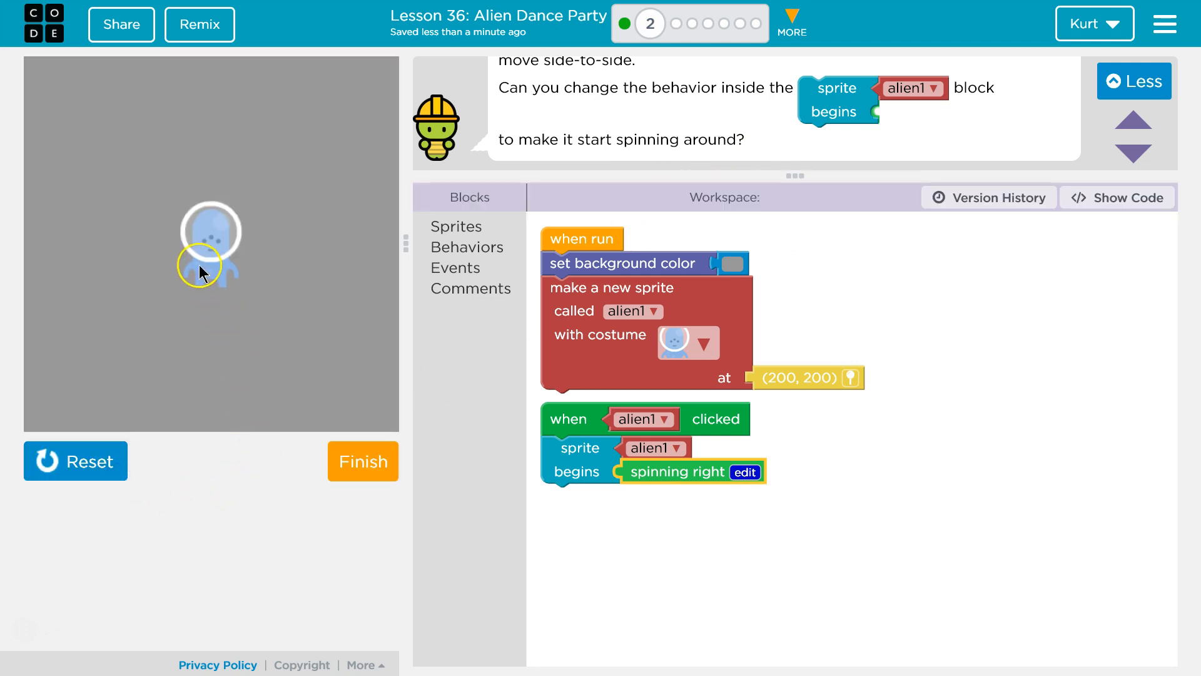